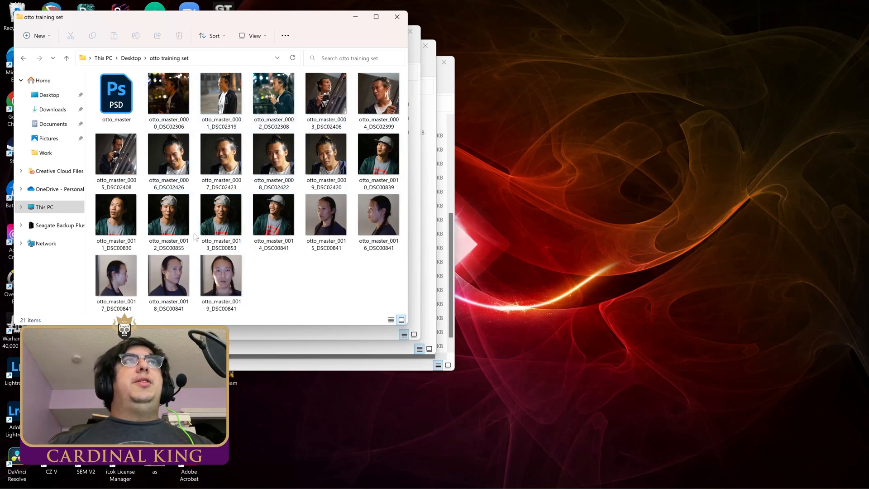
Step: Select a few side-profile training photos, then clear the selection
click(326, 215)
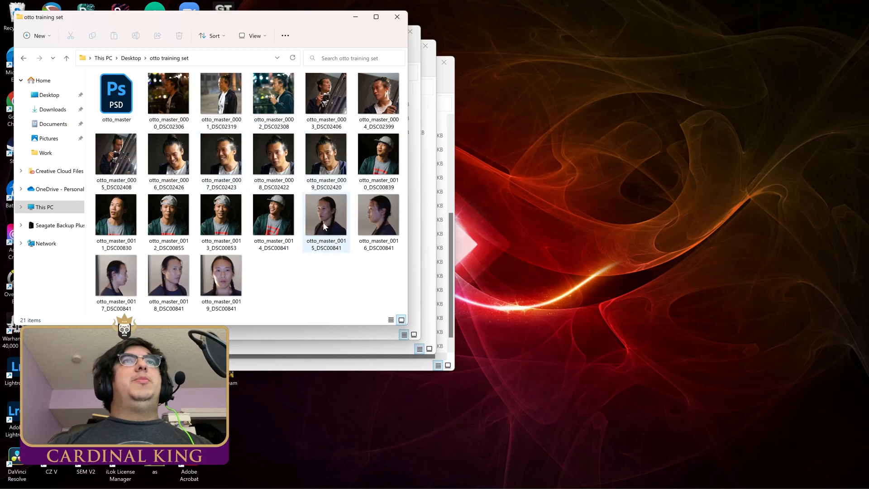
click(168, 277)
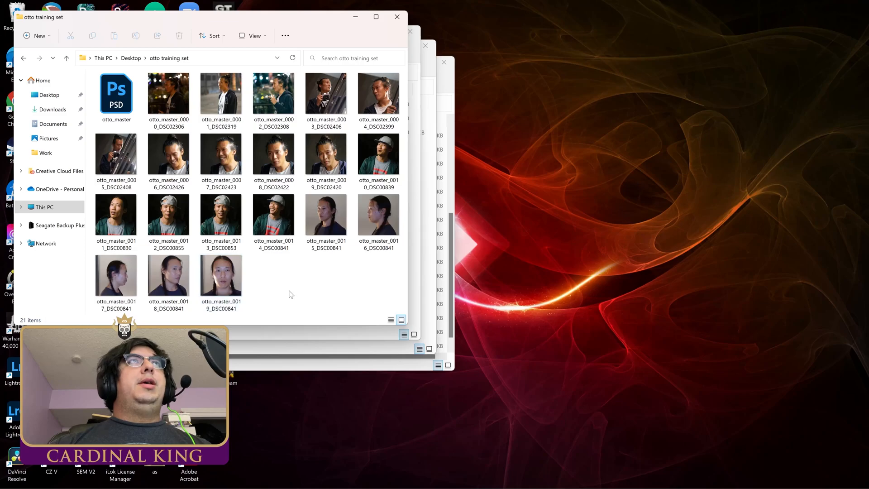
mouse_move(302, 291)
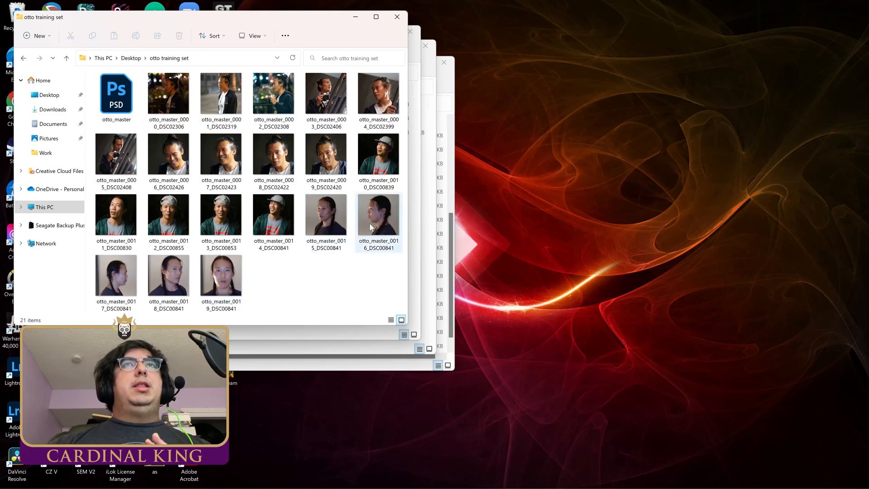
click(220, 271)
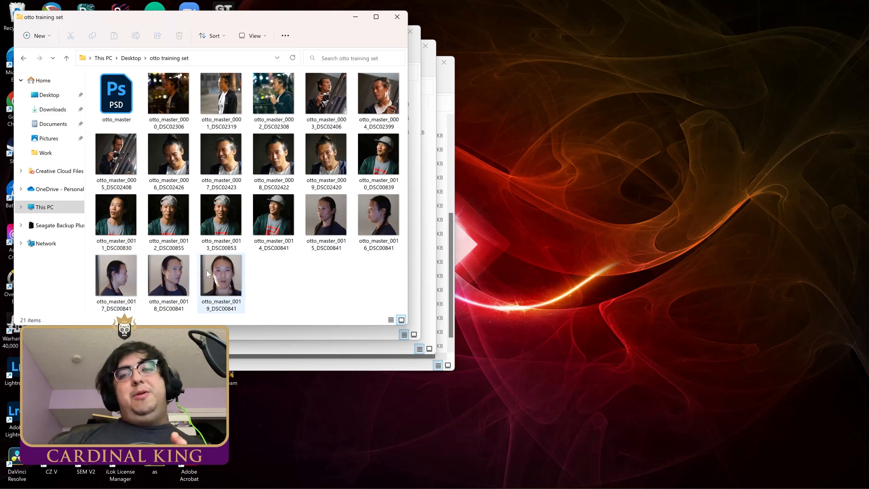
mouse_move(221, 271)
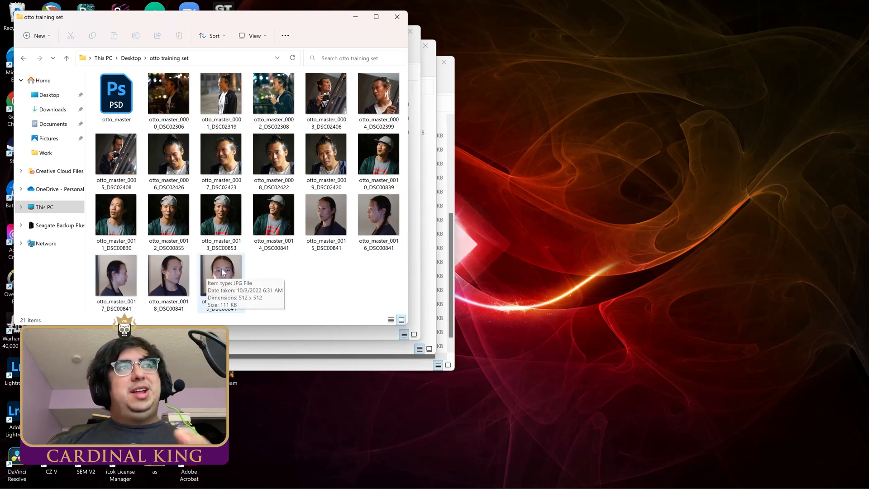
mouse_move(301, 294)
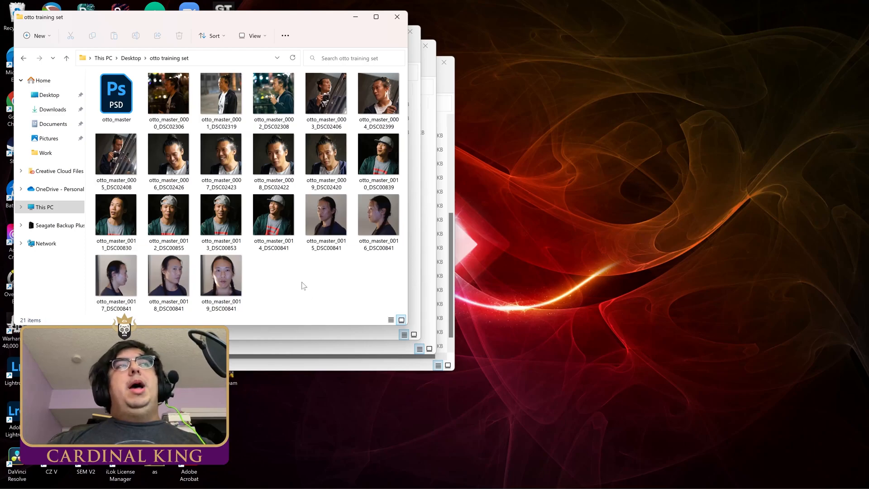
click(379, 155)
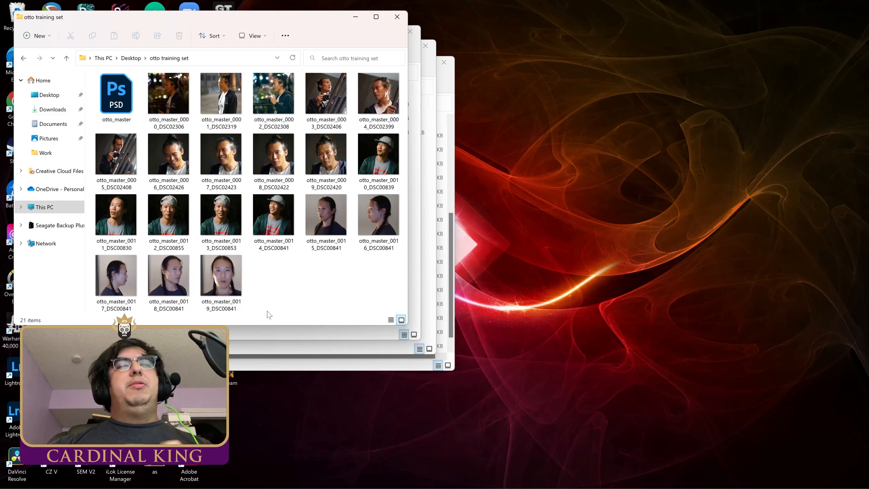
mouse_move(261, 312)
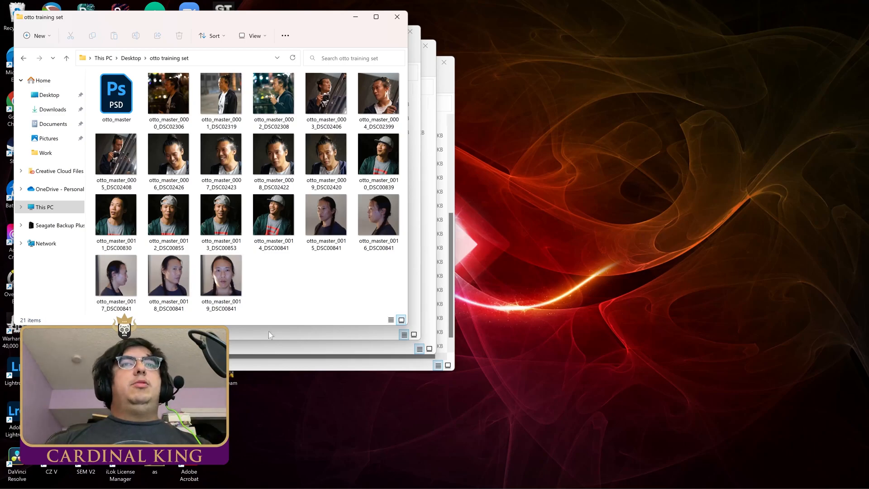
Step: Open otto_master.psd, confirm its 512x512 canvas, and hide the top photo layers
double_click(116, 95)
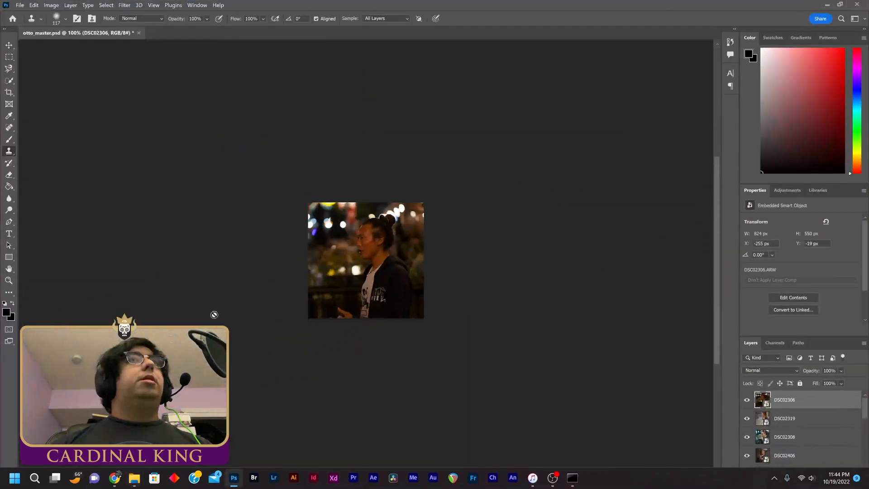
click(52, 5)
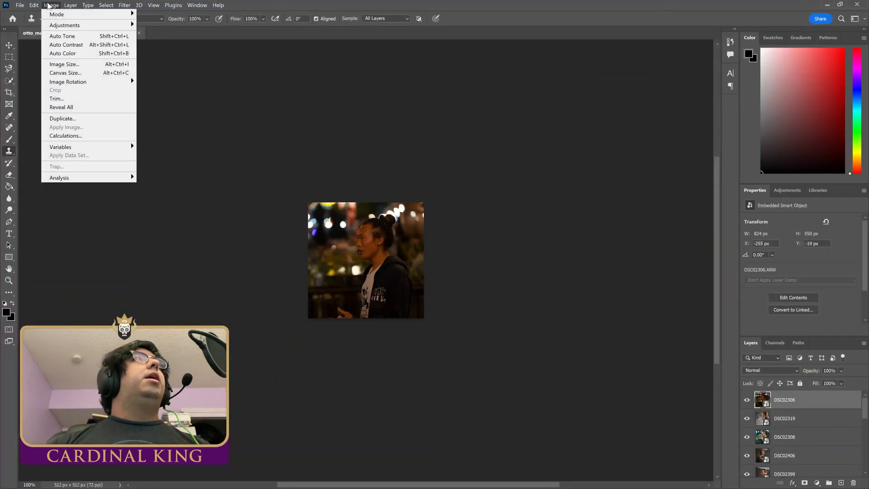
click(65, 72)
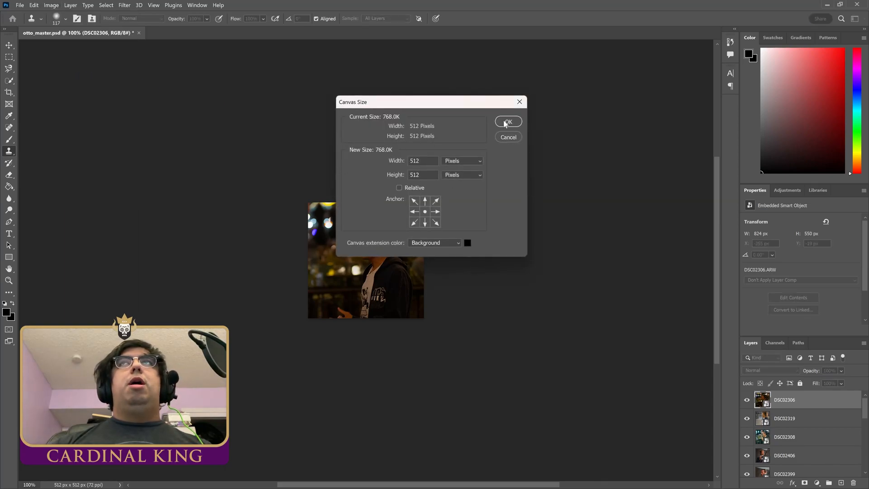
click(507, 121)
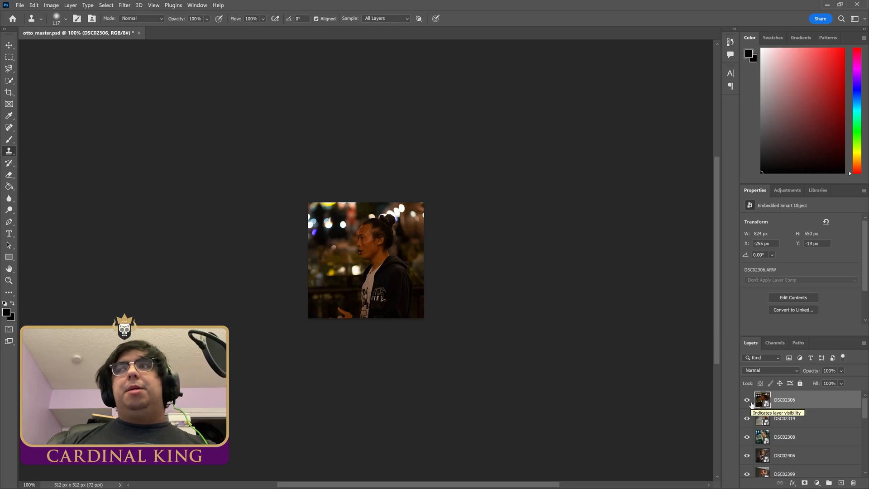
click(746, 399)
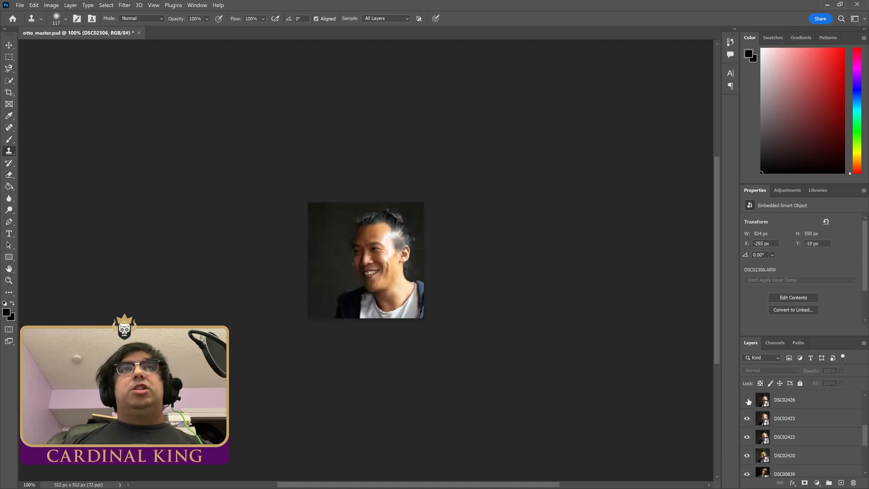
click(747, 400)
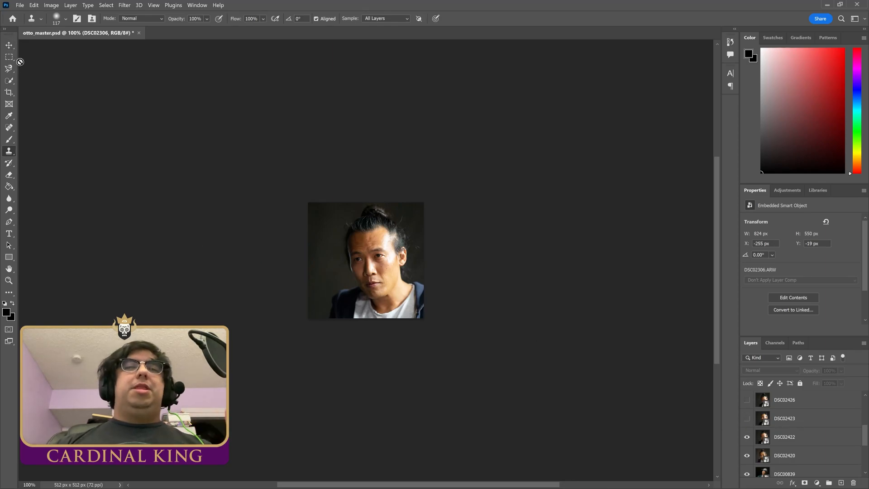
Step: Browse the Image, Edit and File export menus for the master document
click(52, 5)
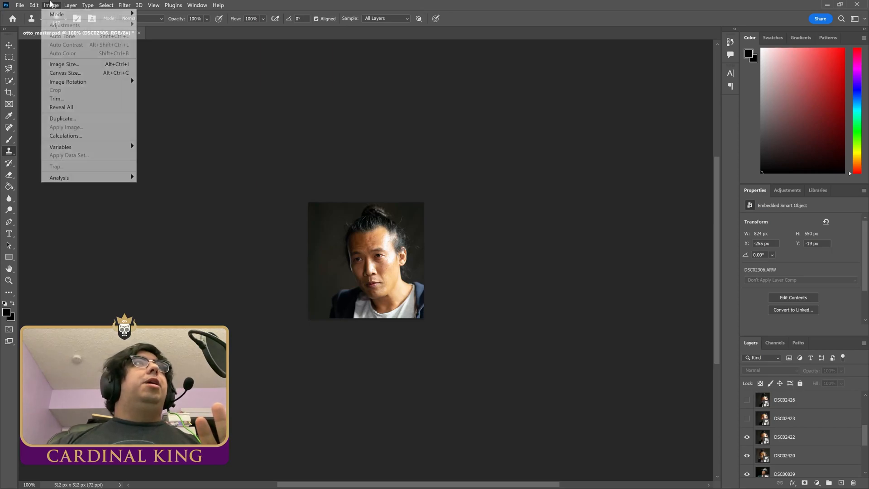
click(34, 5)
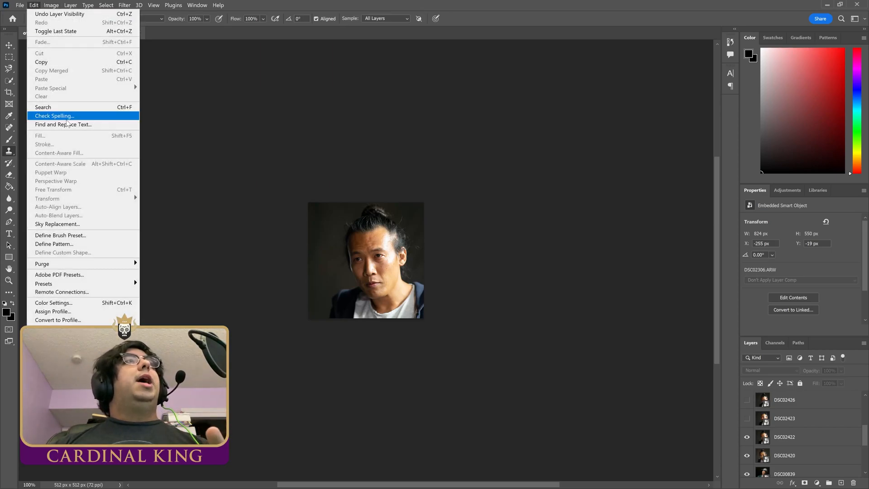
mouse_move(53, 311)
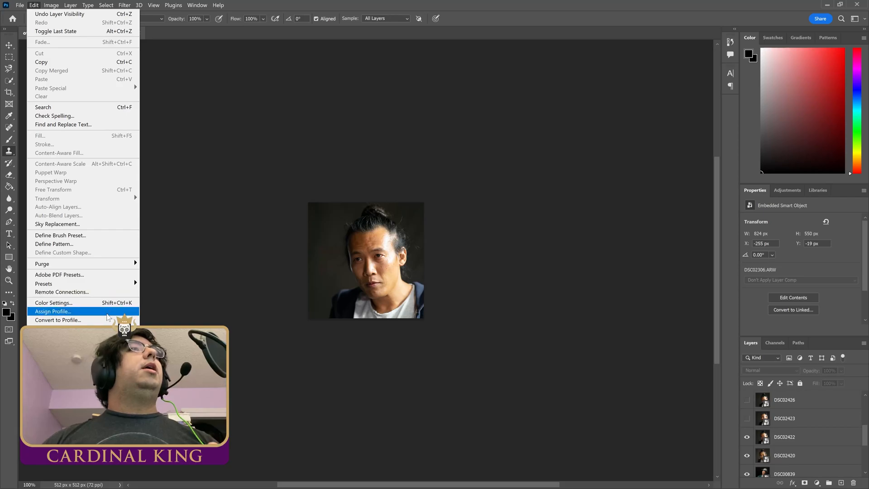
click(50, 5)
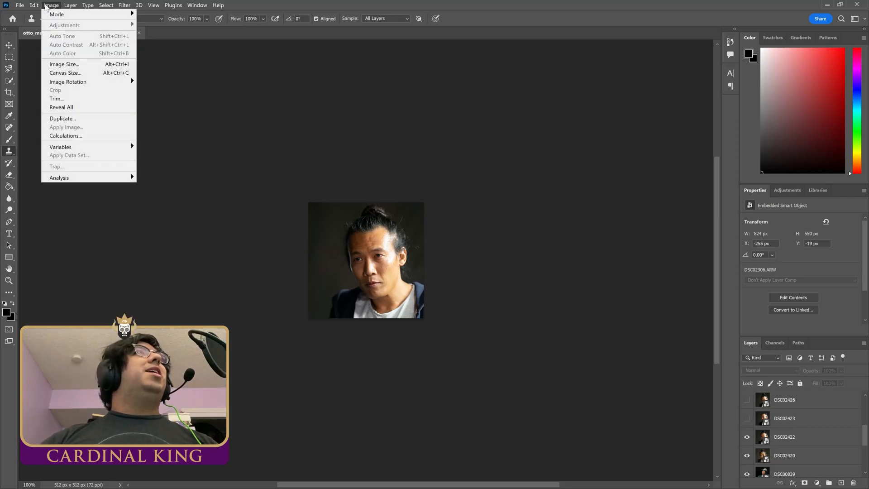
click(20, 5)
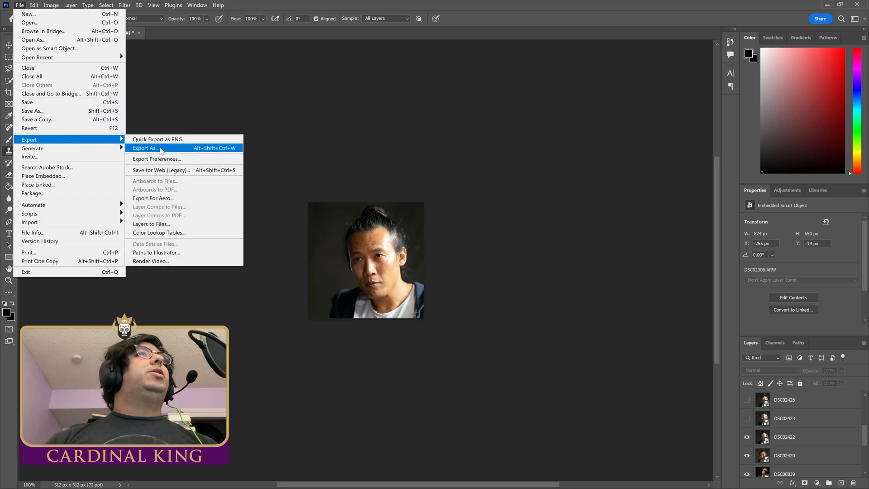
mouse_move(151, 224)
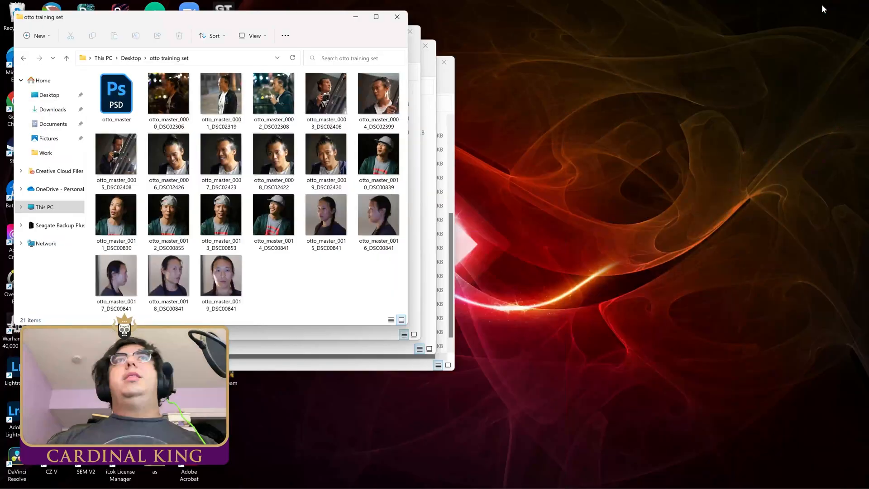
Step: Switch to the Chrome window showing the stable-diffusion-v1-4 Hugging Face page
click(326, 93)
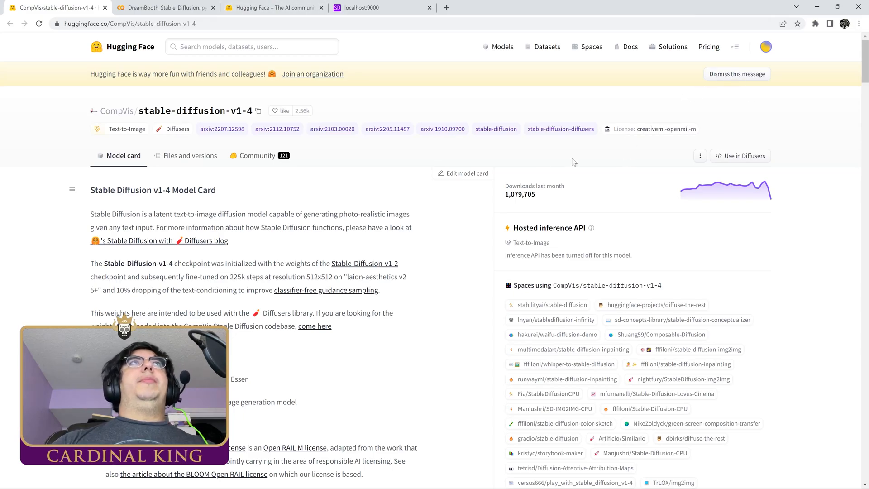
Step: View the dreambooth write token under Access Tokens, then return to the DreamBooth notebook
click(272, 7)
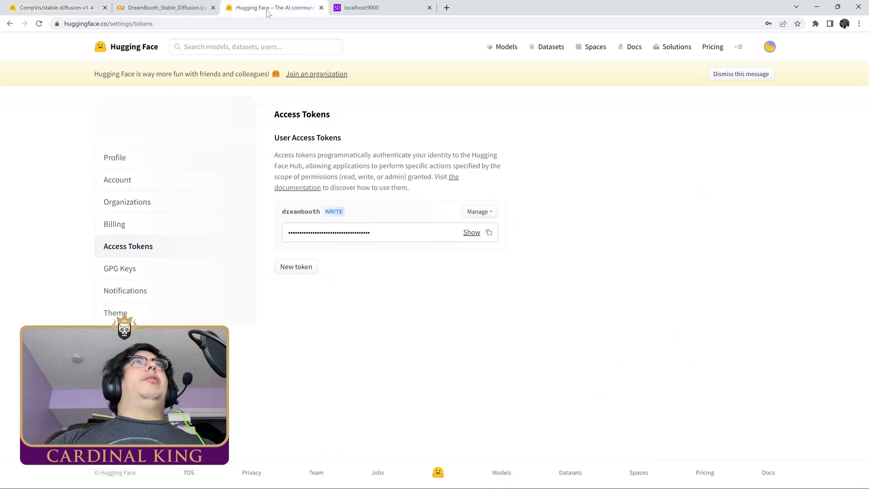
mouse_move(165, 225)
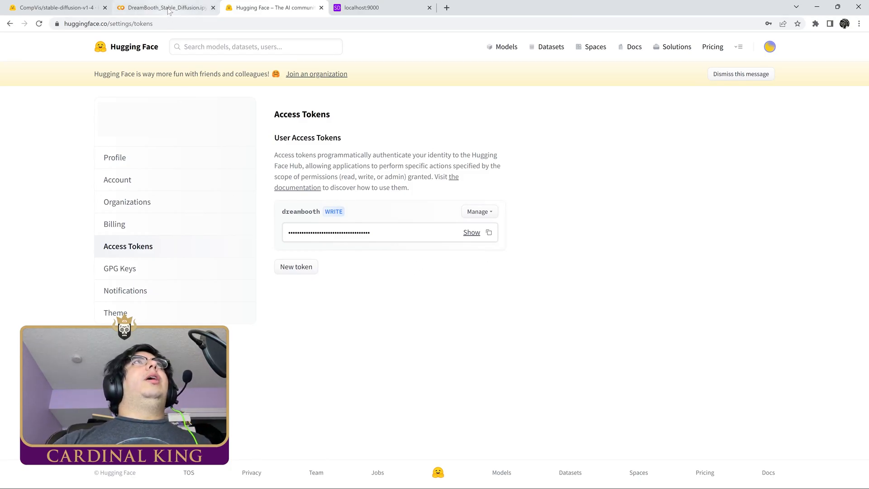
click(163, 7)
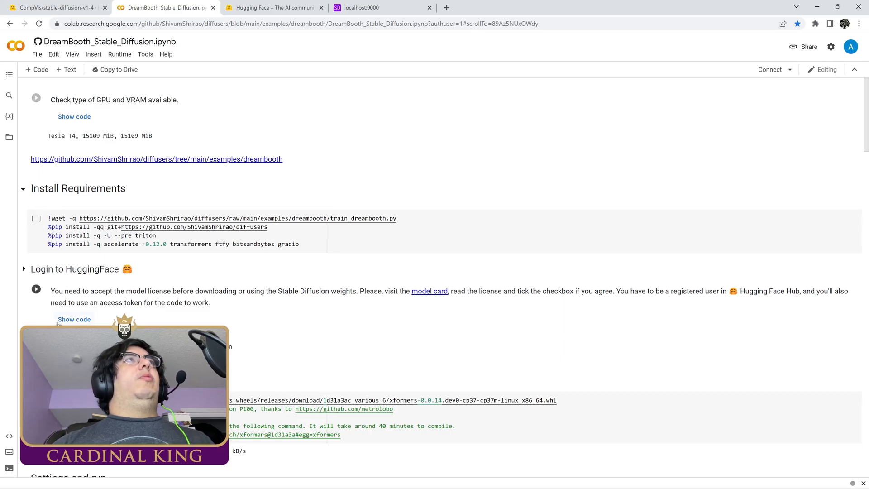
mouse_move(36, 219)
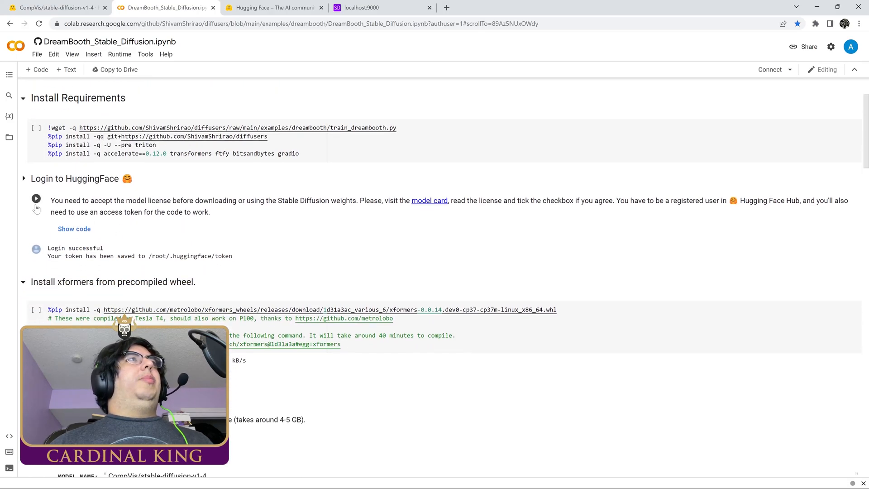
mouse_move(36, 199)
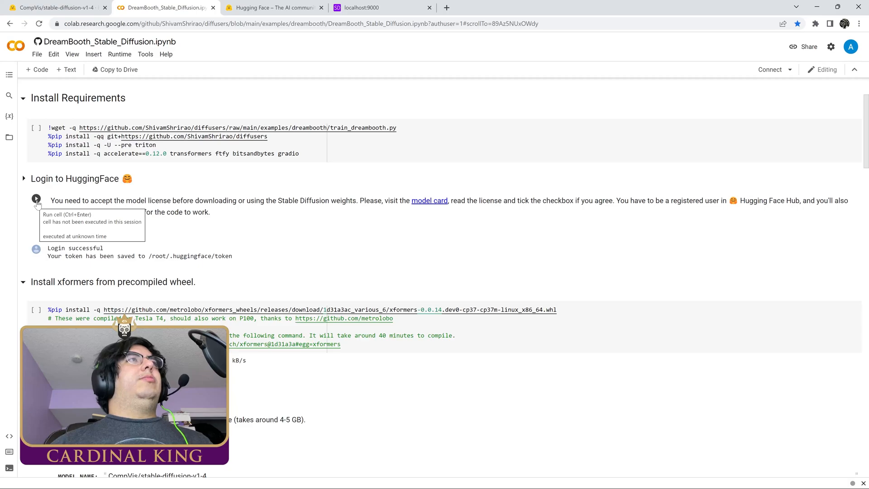
mouse_move(249, 220)
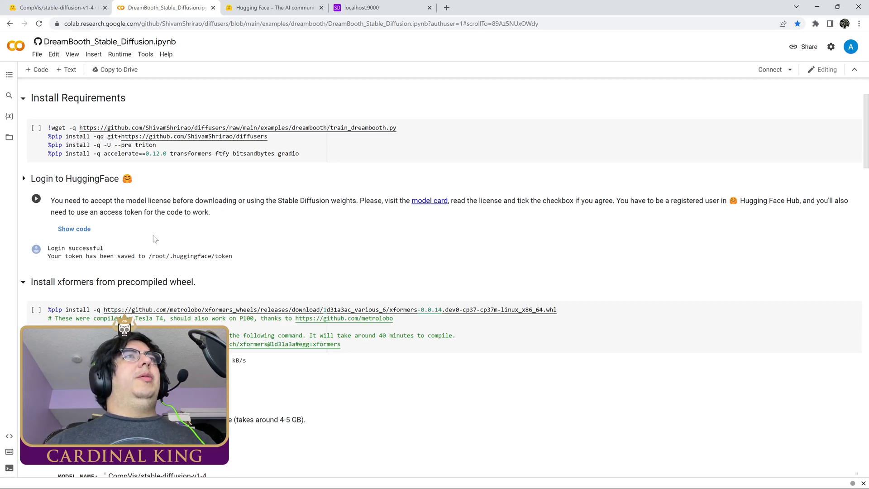
Step: Scroll past Install Requirements, Login and xformers to the Settings and run cell
scroll(down, 3)
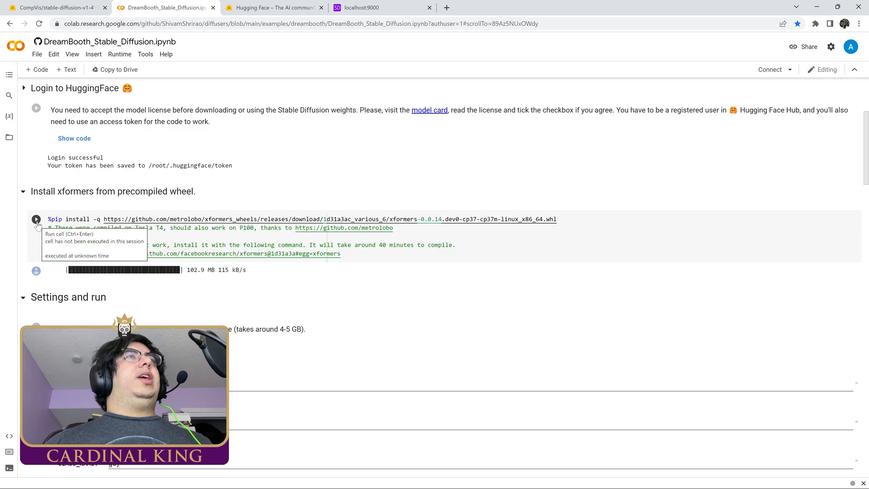
scroll(down, 3)
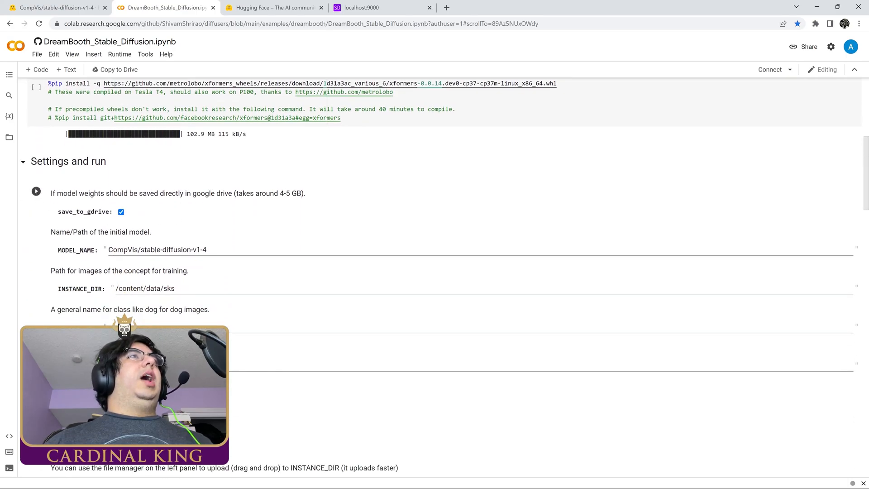
scroll(down, 3)
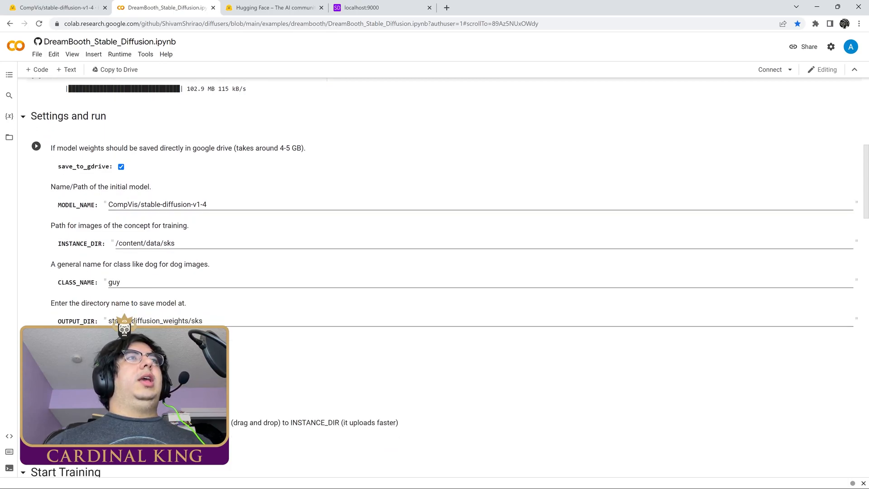
Step: Rename the instance folder to CO_001 and change the class name to man
double_click(168, 243)
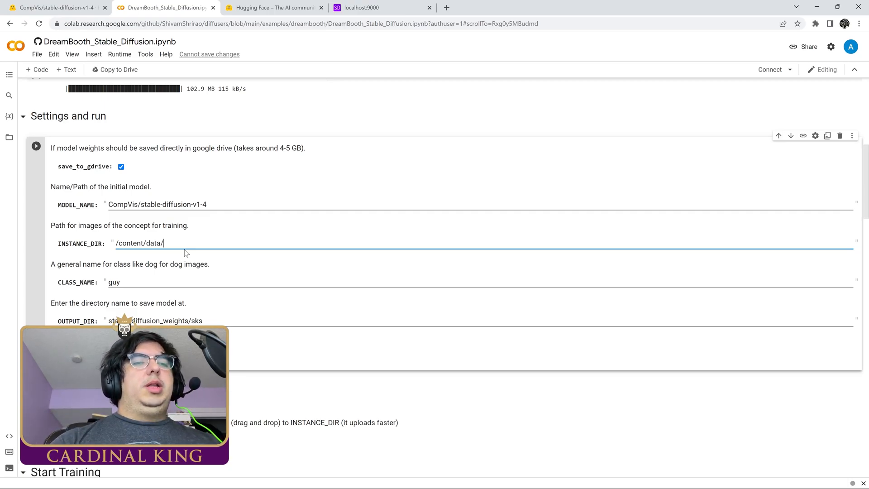
text(C)
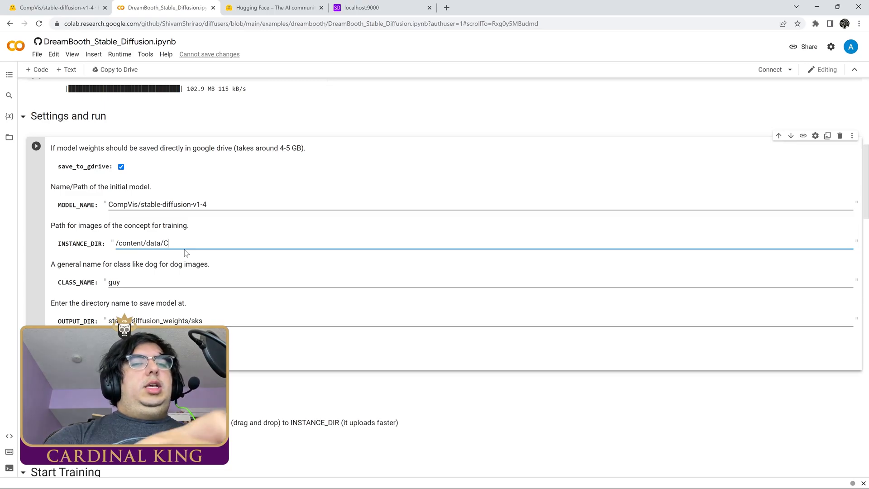
text(O_0001)
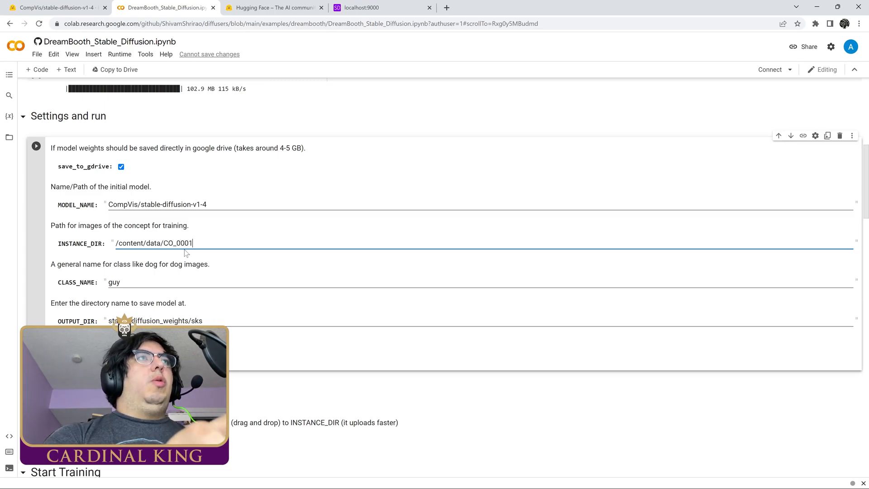
key(Backspace)
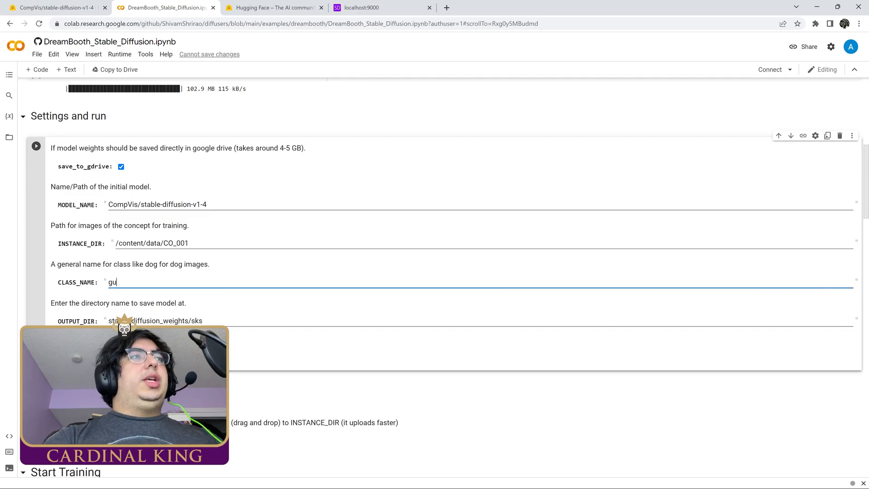
key(Backspace)
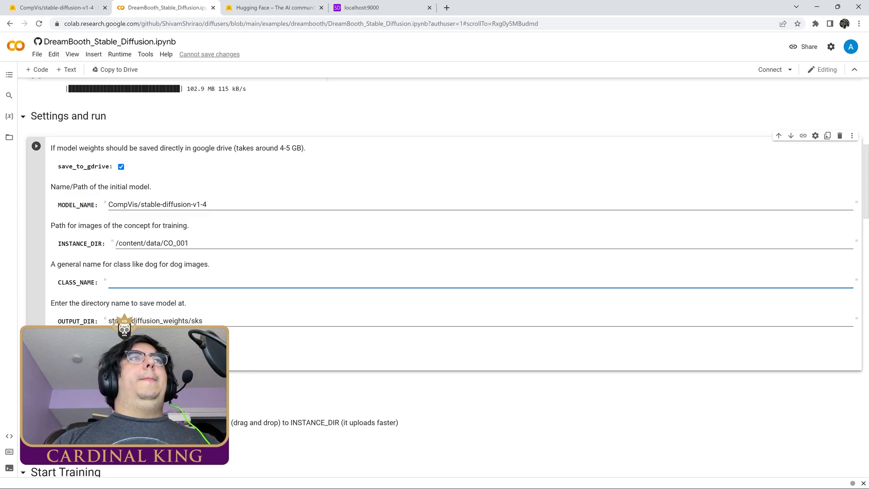
text(man)
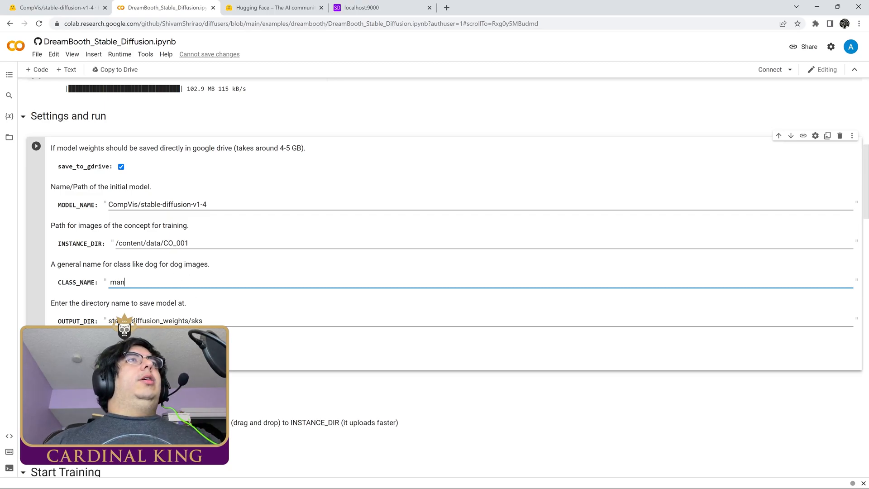
Step: Set INSTANCE_DIR to CO_001_input and OUTPUT_DIR to CO_001_output
double_click(175, 243)
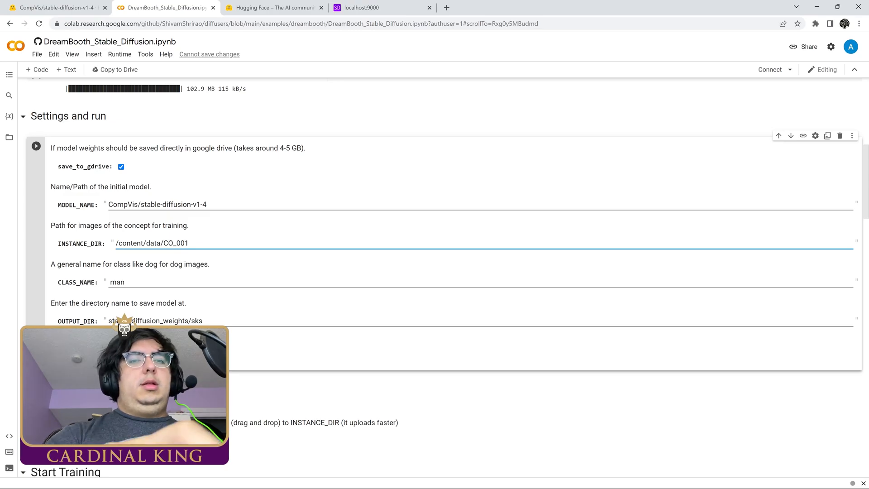
text(_input)
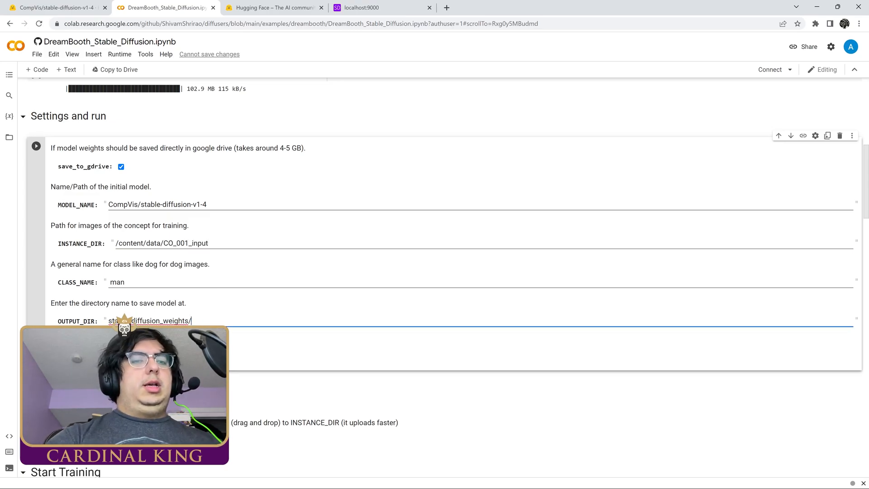
text(CO_001_output)
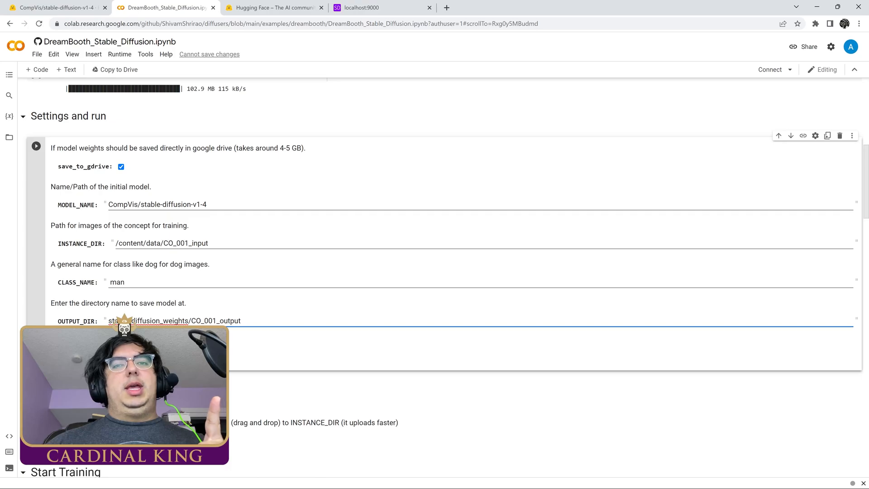
Step: Scroll down to the Start Training table and the accelerate launch command cell
scroll(down, 3)
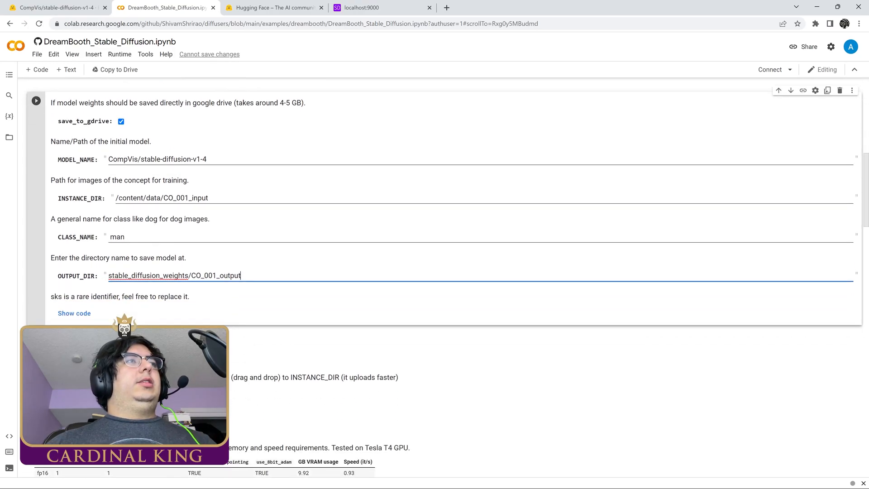
scroll(down, 3)
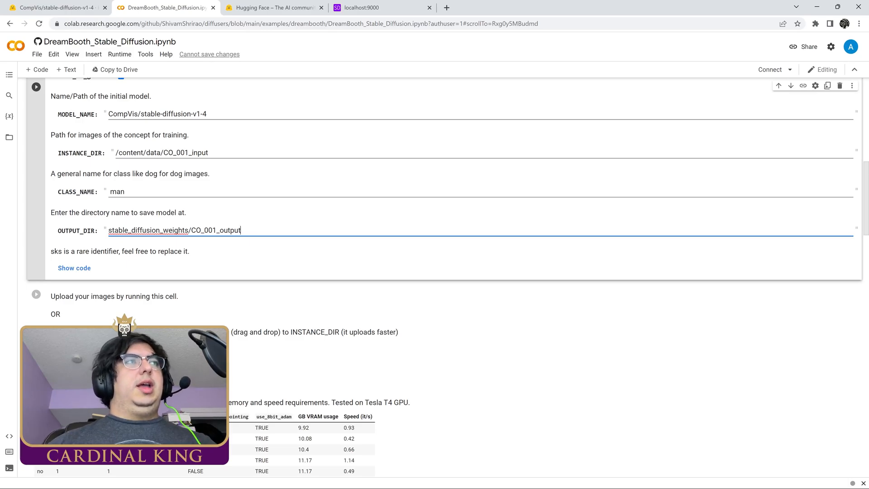
scroll(down, 3)
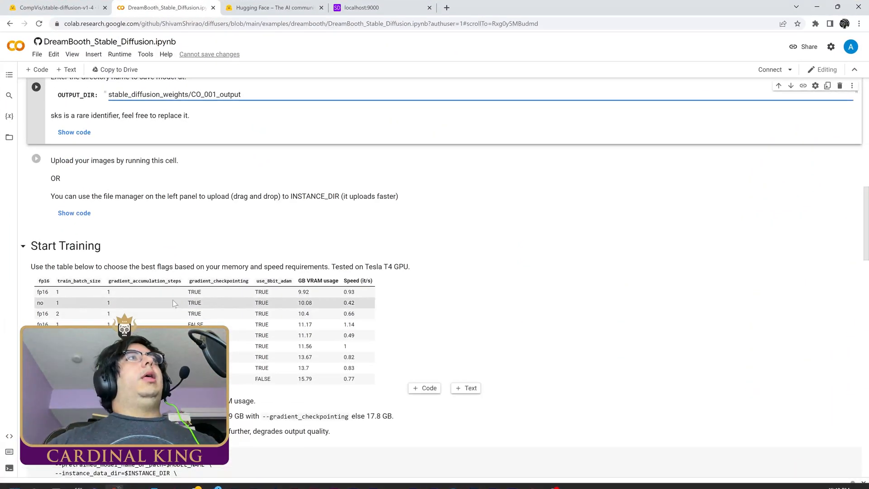
scroll(down, 3)
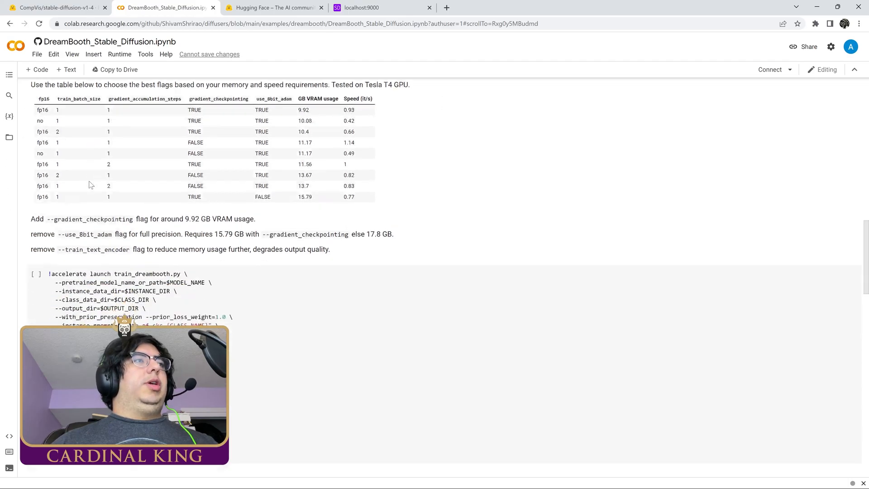
scroll(down, 3)
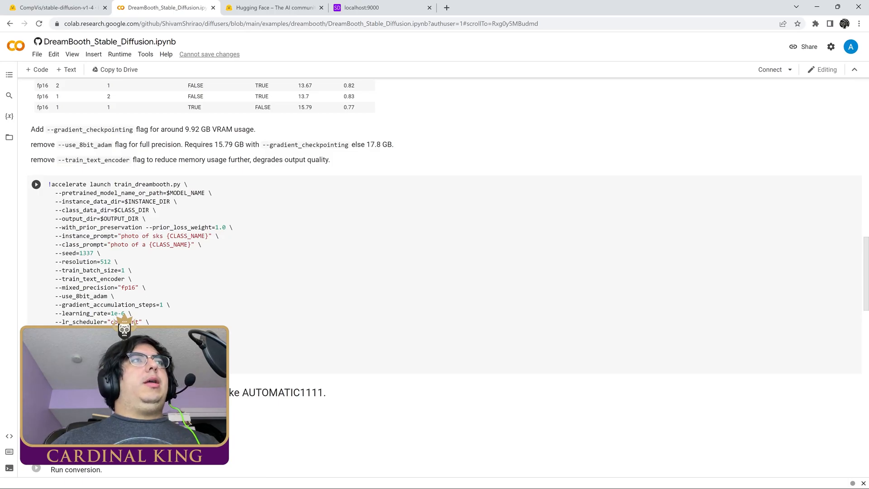
Step: Set the training command's instance prompt to CO_001 and class prompt to man
double_click(143, 236)
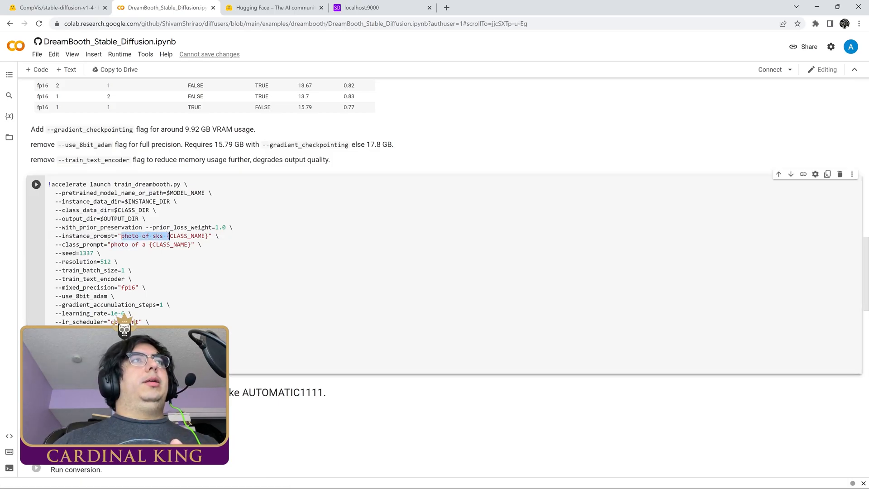
key(Delete)
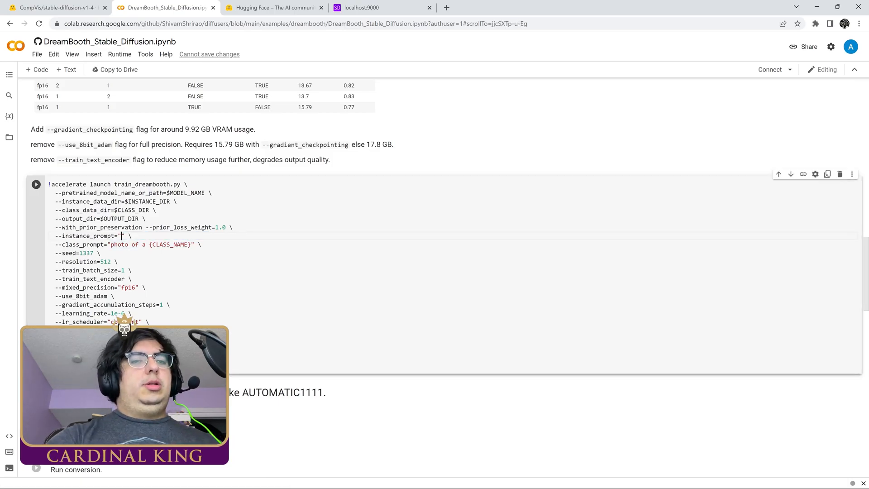
text(CO_001)
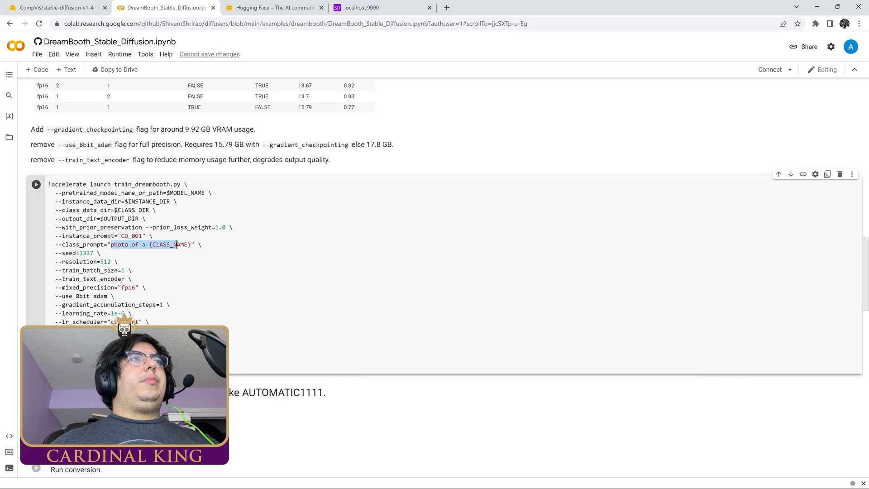
key(Delete)
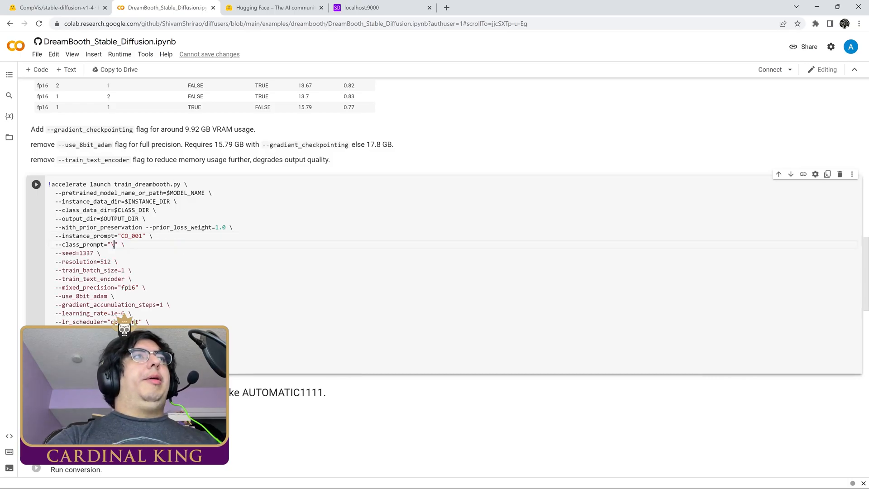
text(man)
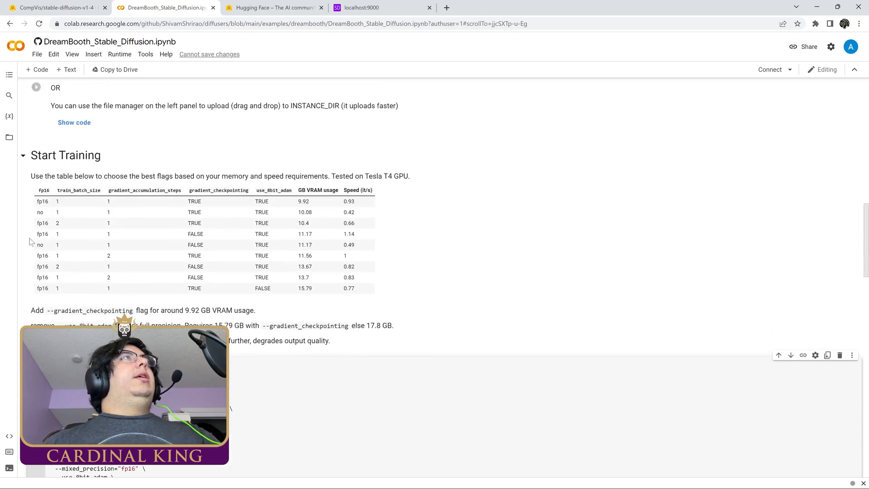
scroll(down, 3)
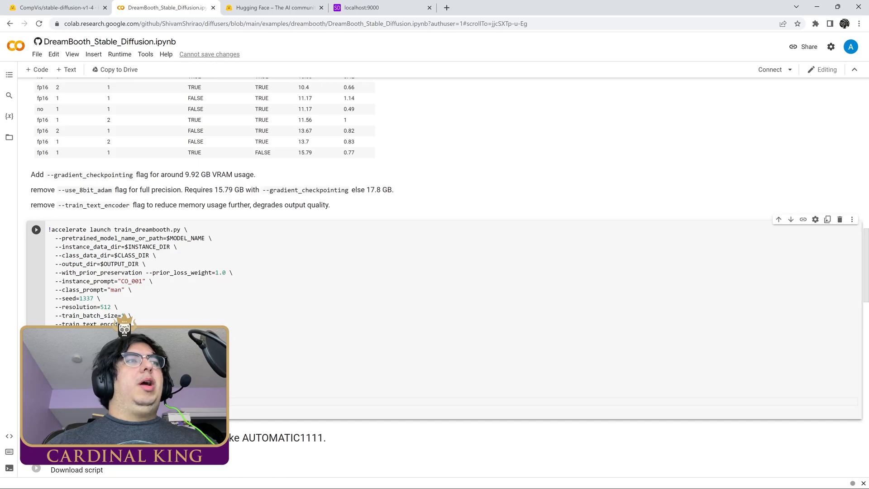
scroll(down, 3)
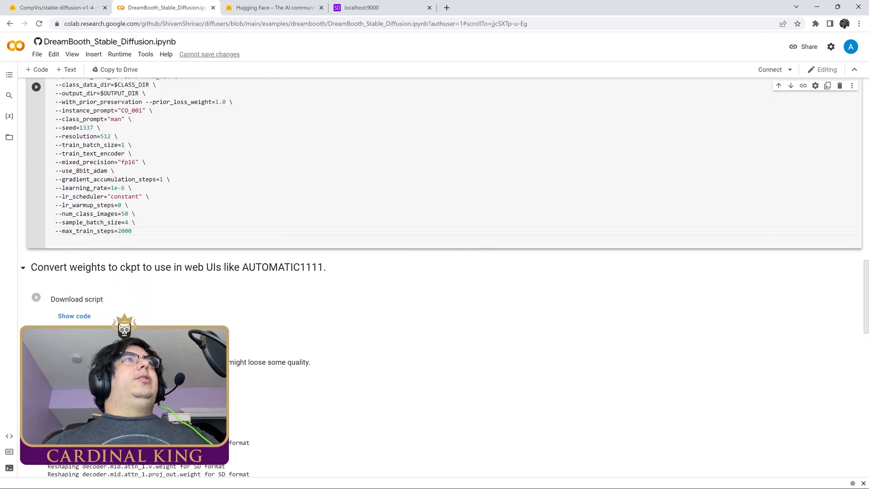
scroll(up, 3)
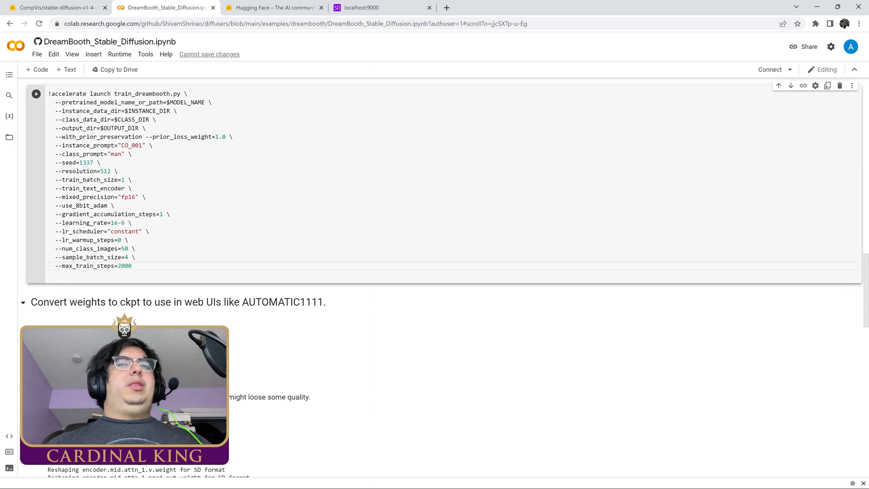
scroll(down, 3)
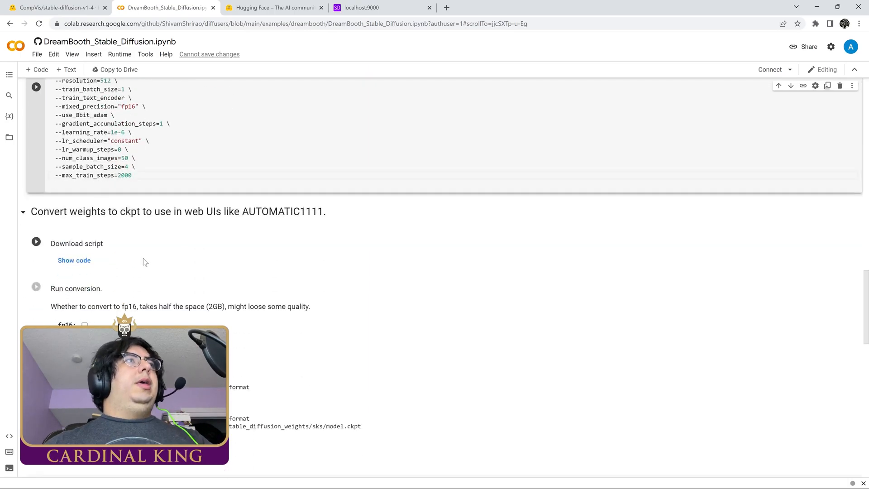
mouse_move(35, 243)
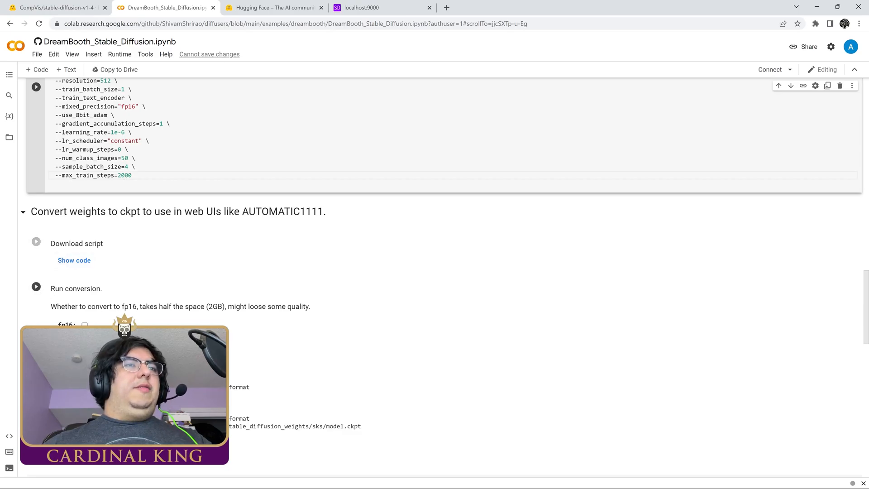
scroll(down, 3)
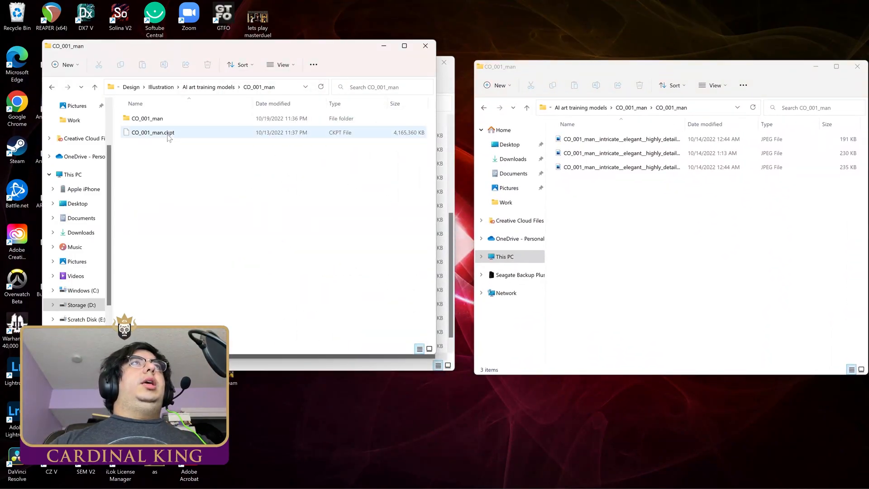
Step: Select CO_001_man.ckpt and open the stable-diffusion folder holding custom-model.ckpt
click(153, 131)
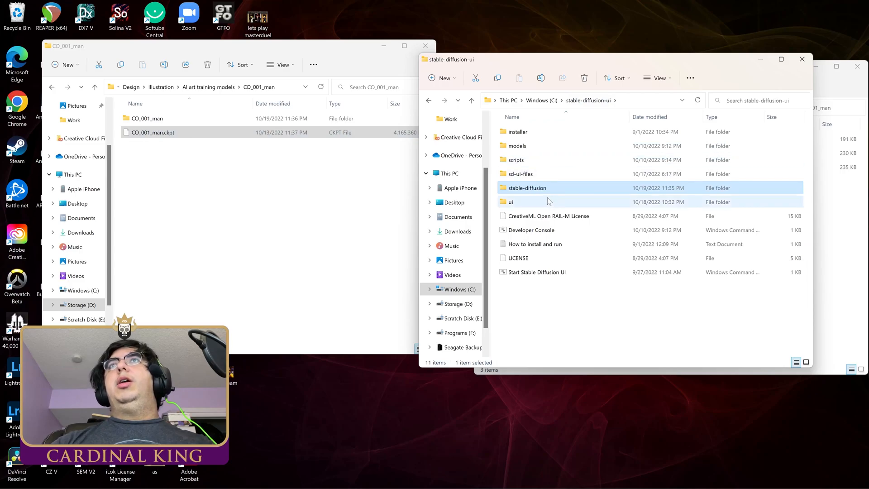
double_click(525, 188)
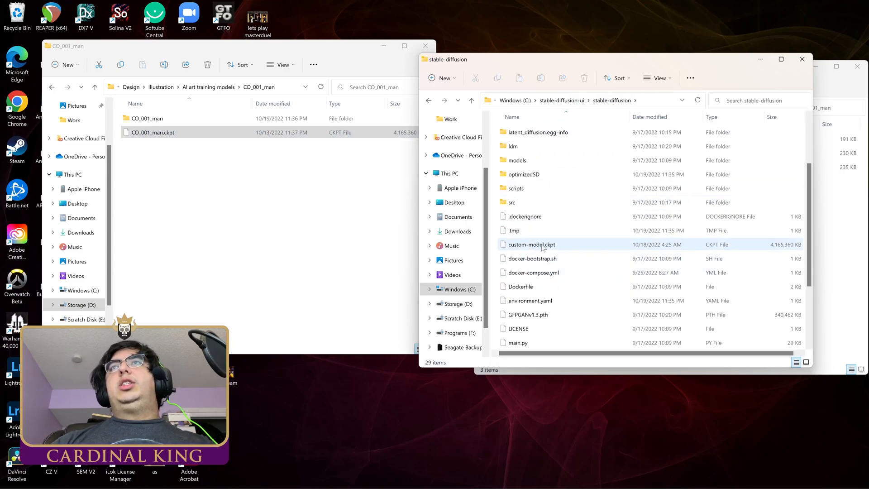
mouse_move(560, 251)
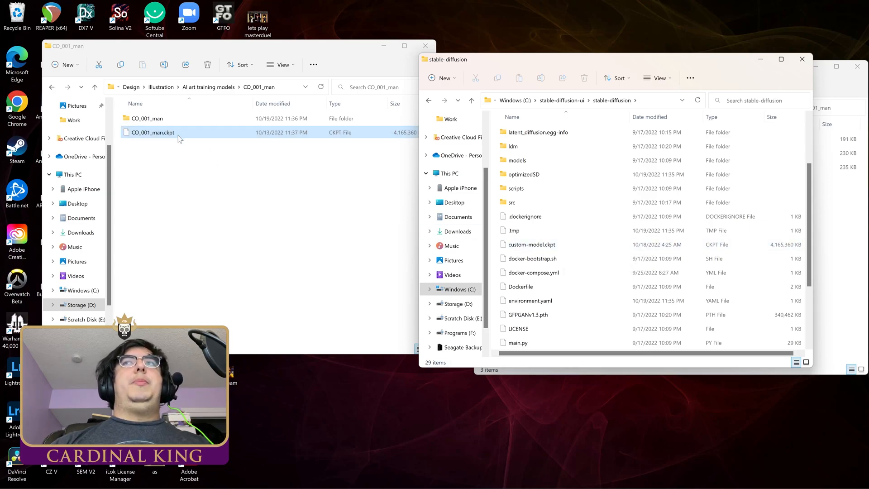
click(531, 245)
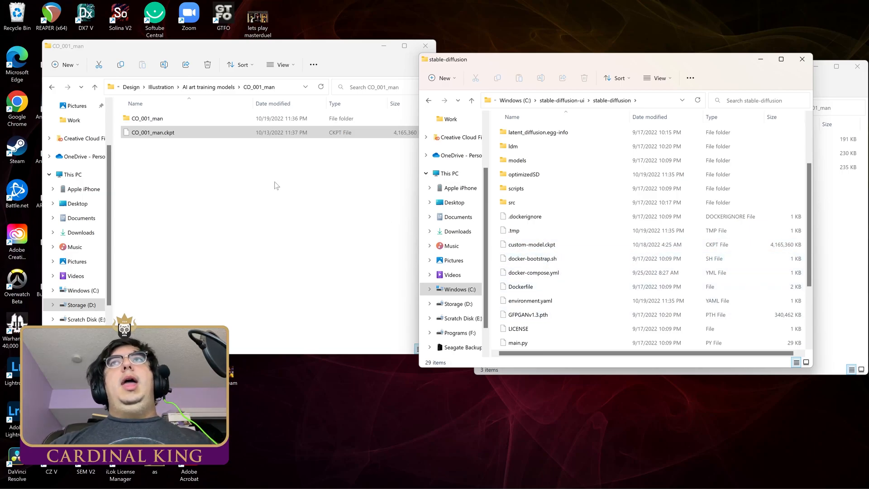
mouse_move(484, 407)
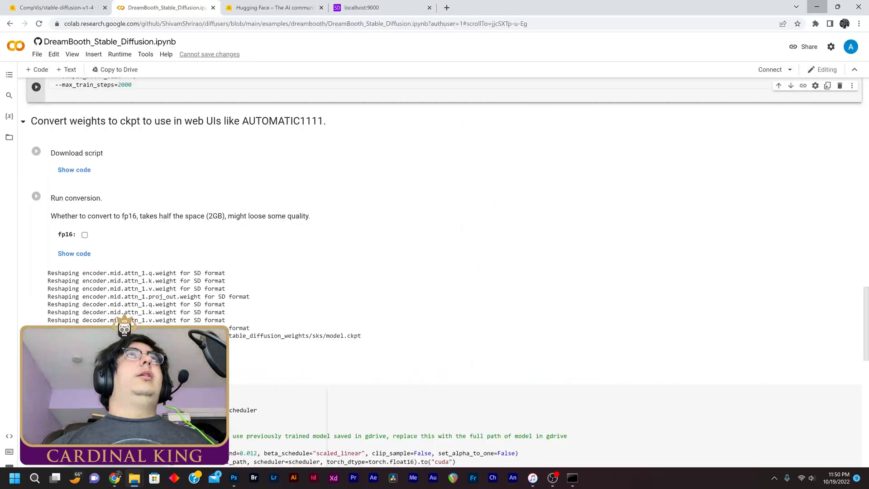
Step: On the localhost:9000 page, choose custom-model in the Model dropdown
click(381, 7)
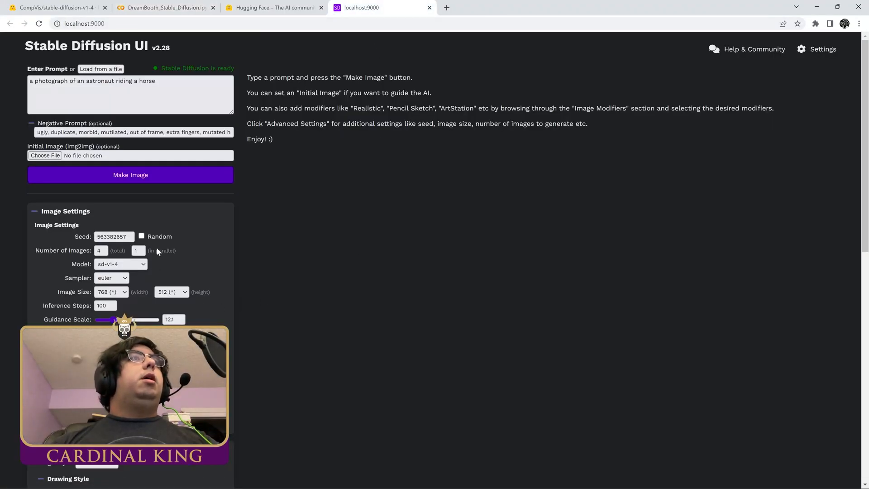
scroll(down, 3)
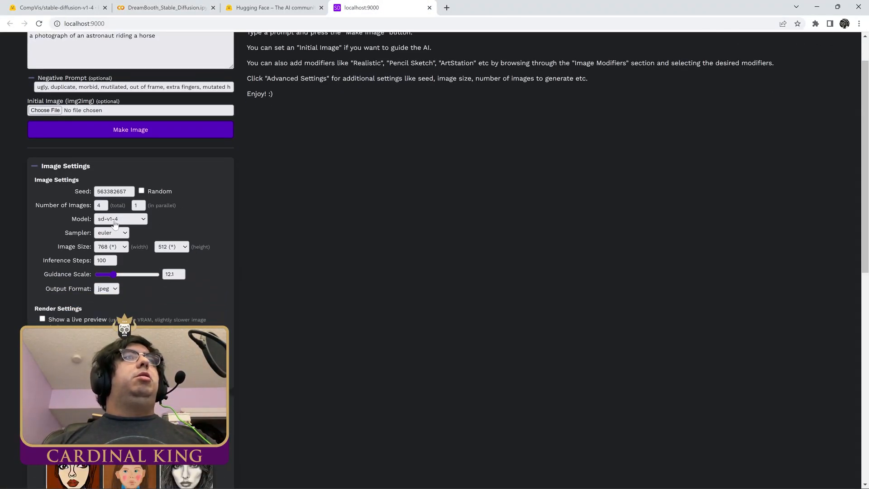
click(120, 218)
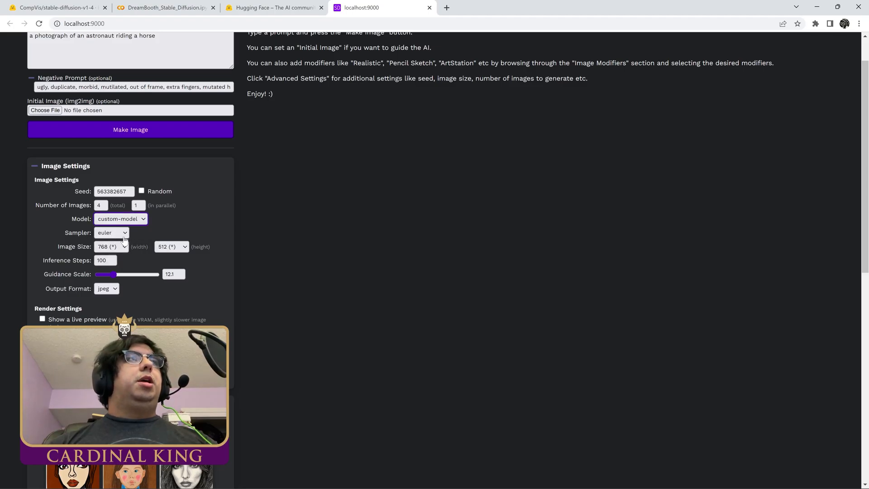
scroll(up, 3)
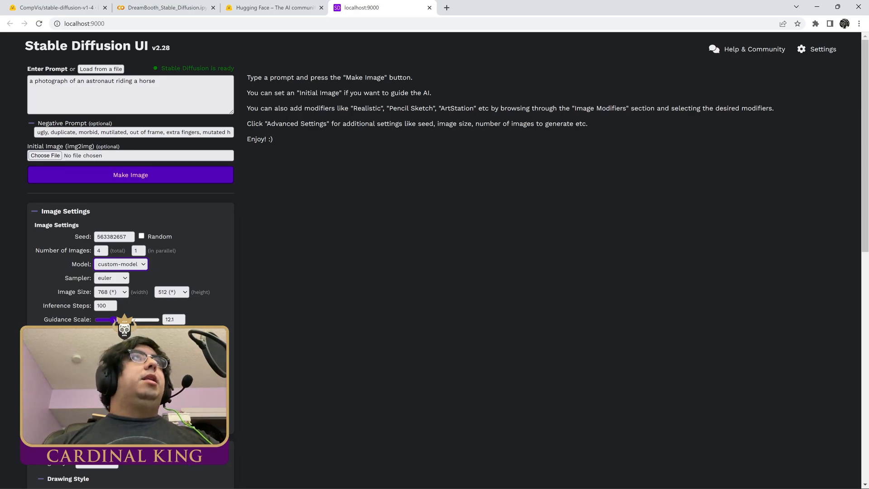
Step: Replace the astronaut prompt with 'CO_001 man doing a backflip'
triple_click(92, 80)
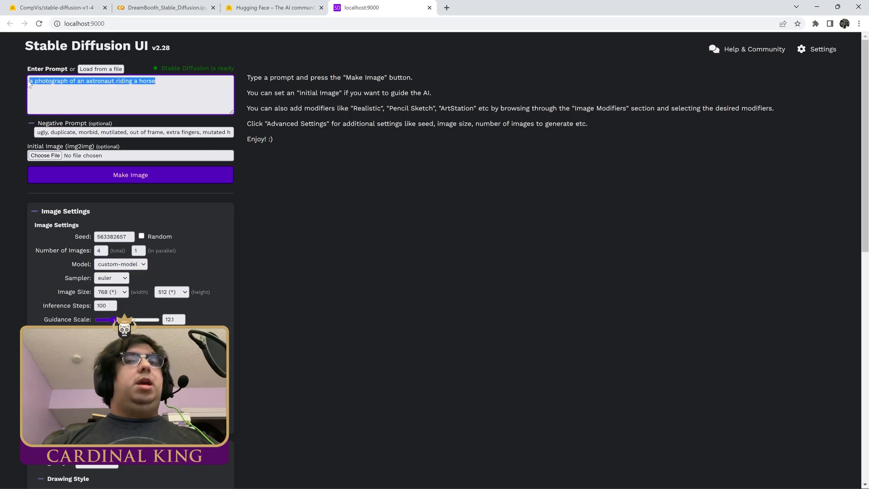
text(co)
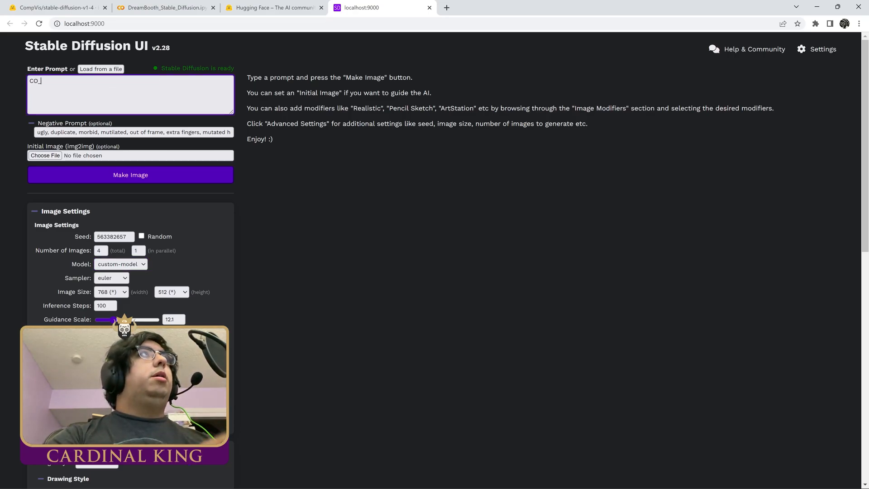
text(001)
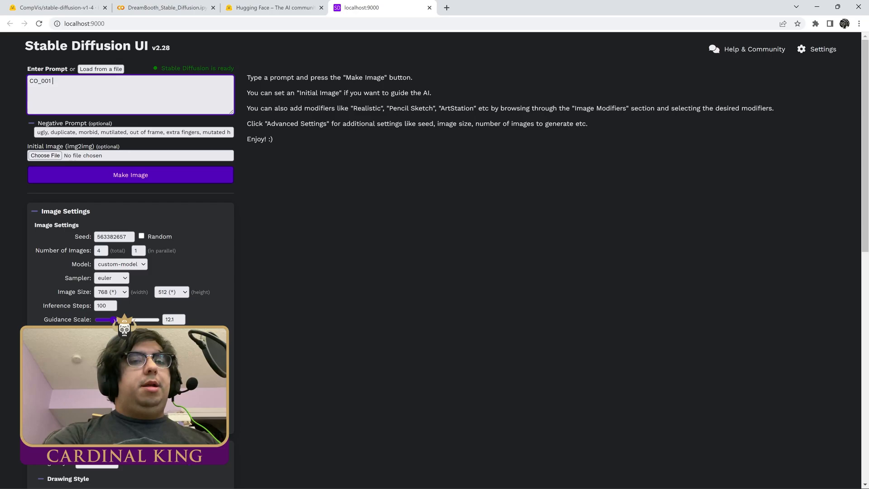
text(man doing a b)
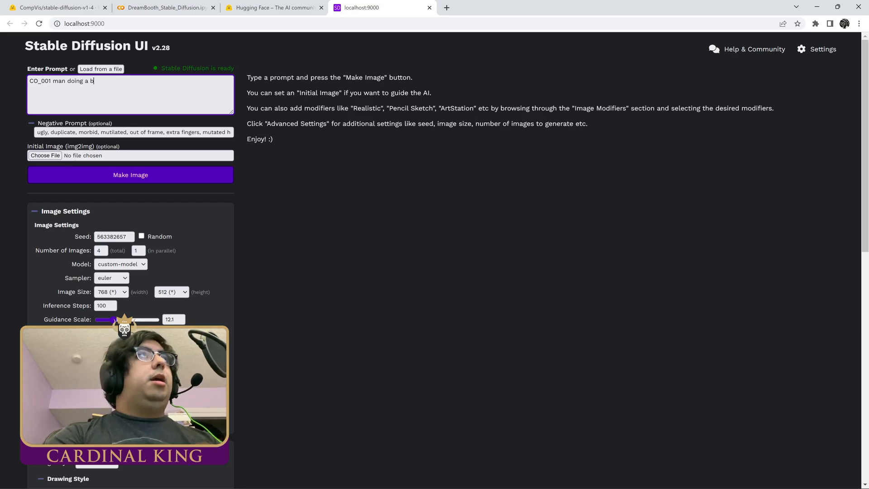
text(ackflip)
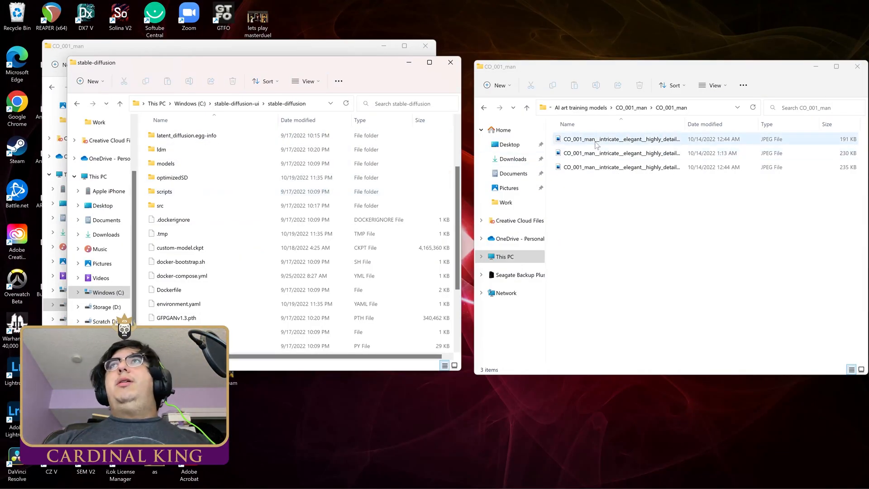
Step: Open the first CO_001_man JPEG in Photos and dismiss the Clipchamp popup
double_click(621, 138)
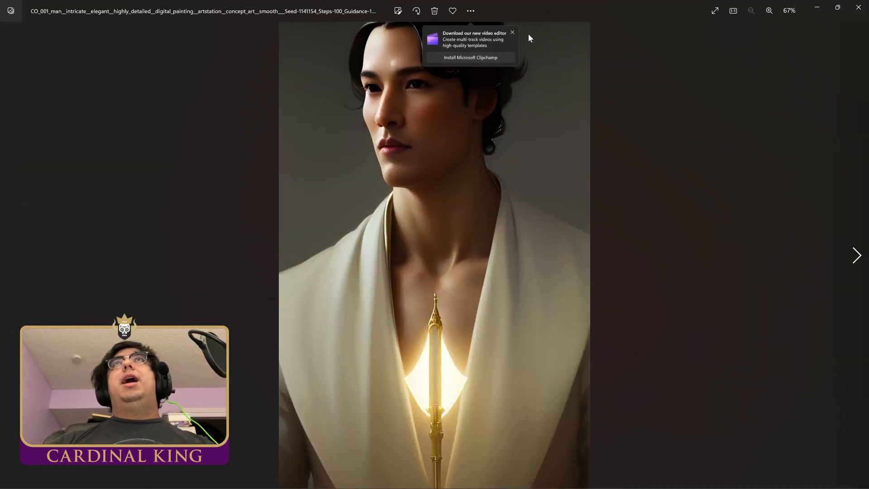
click(512, 32)
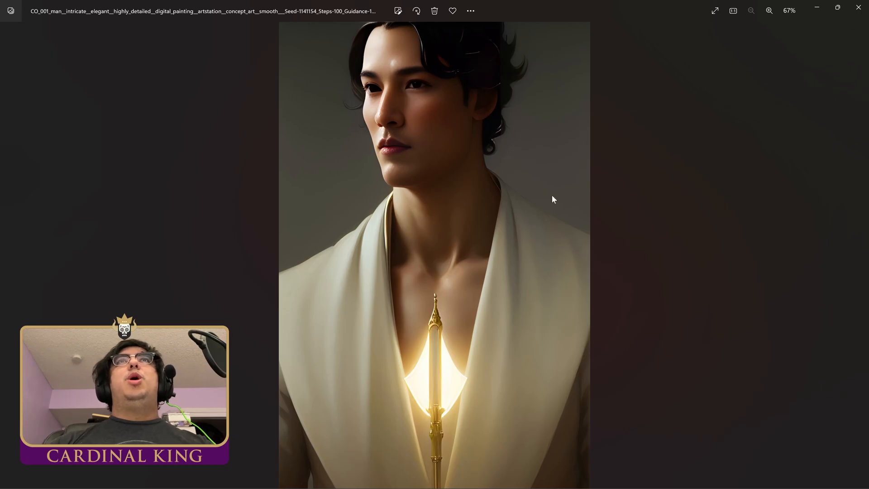